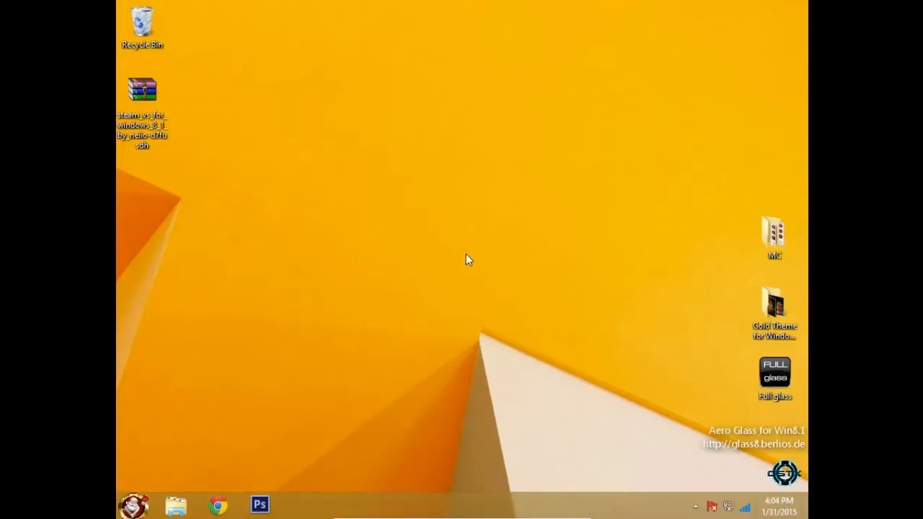
mouse_move(180, 119)
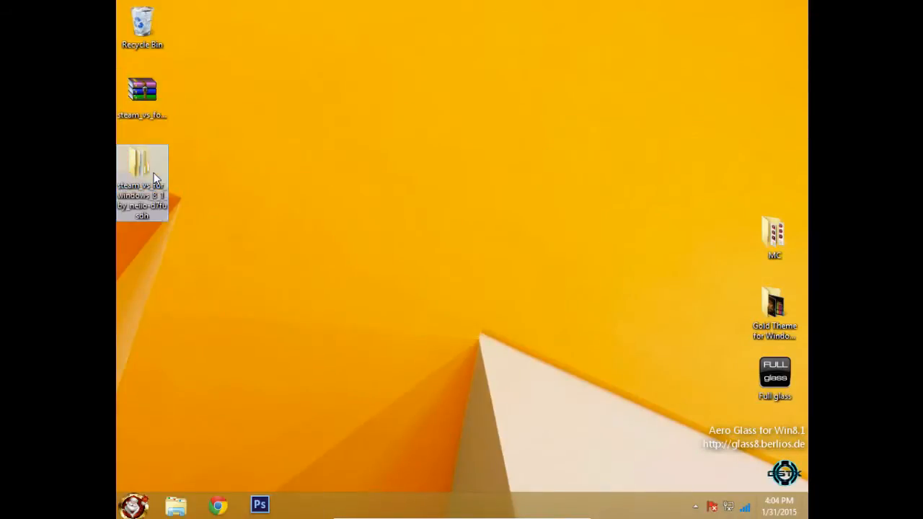
- Copy the steam_vs_for_windows_8_1 theme files into C:\Windows\Resources, replacing the existing files
double_click(142, 166)
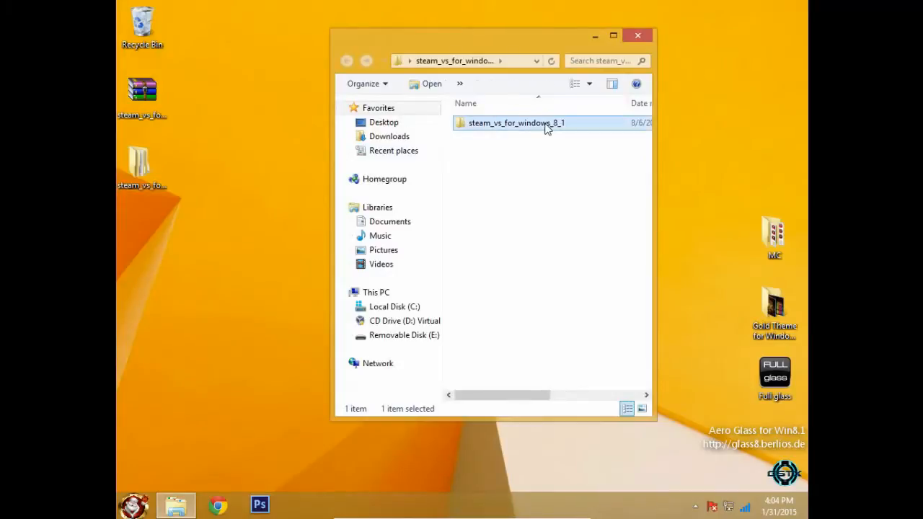
double_click(516, 121)
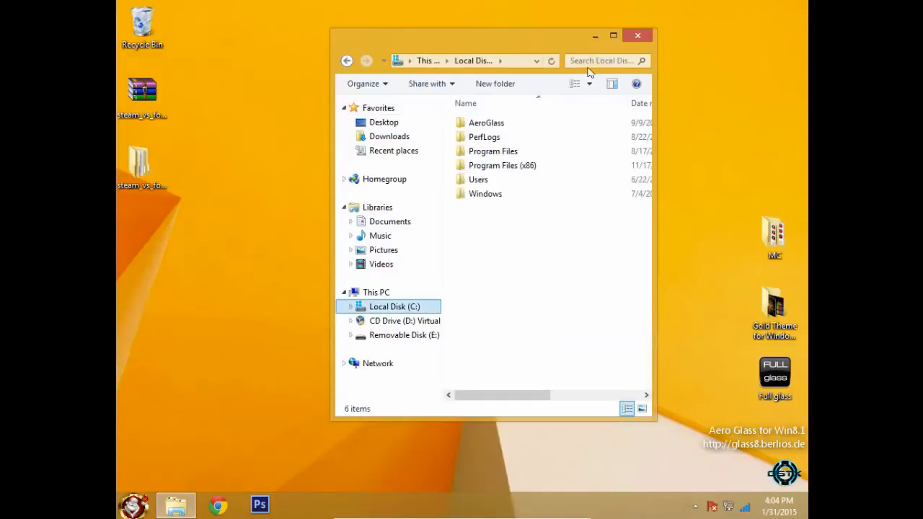
double_click(484, 193)
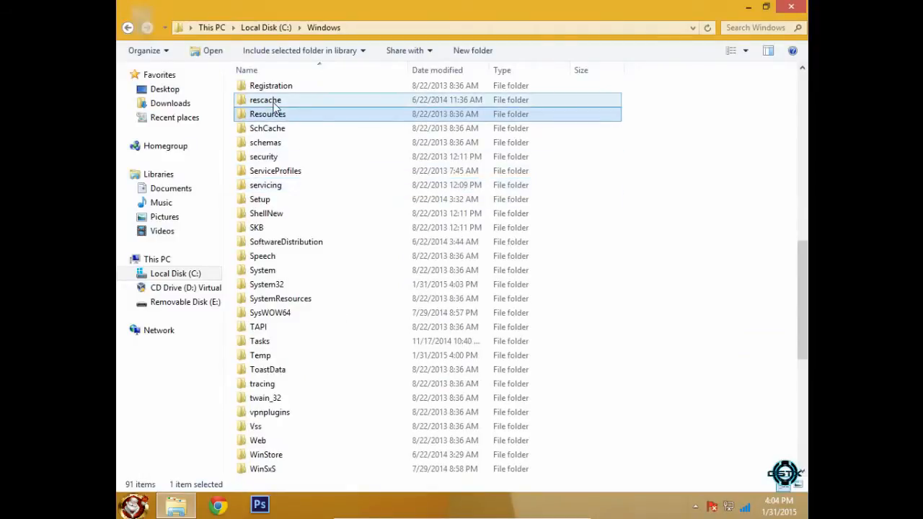
double_click(268, 113)
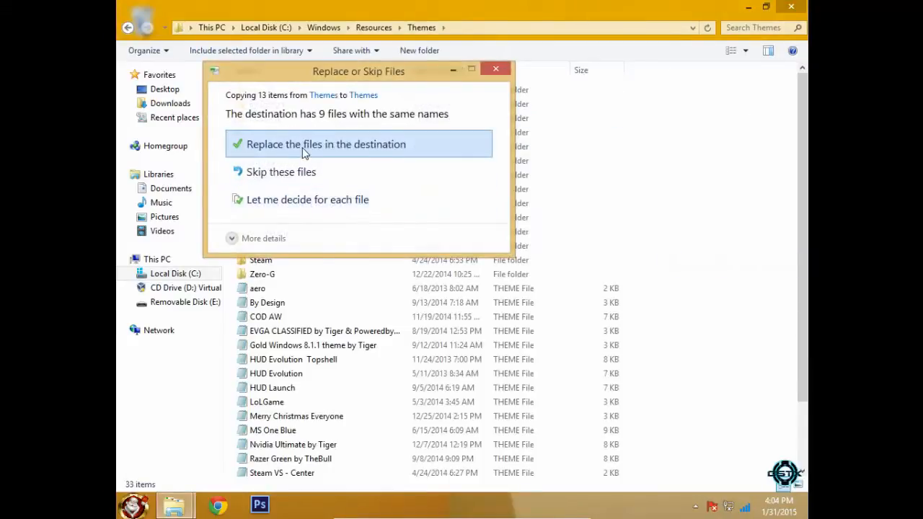
click(326, 144)
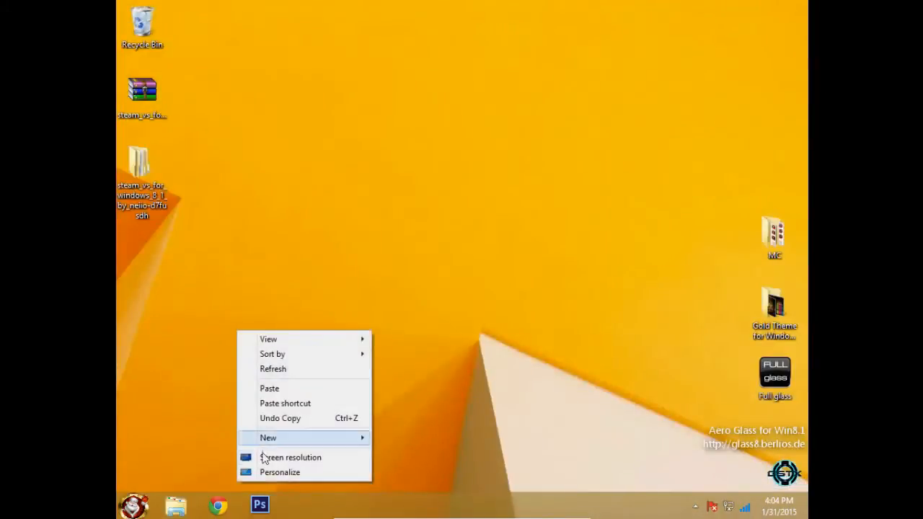
- Bring up the desktop Personalization settings to apply the Steam theme
click(279, 473)
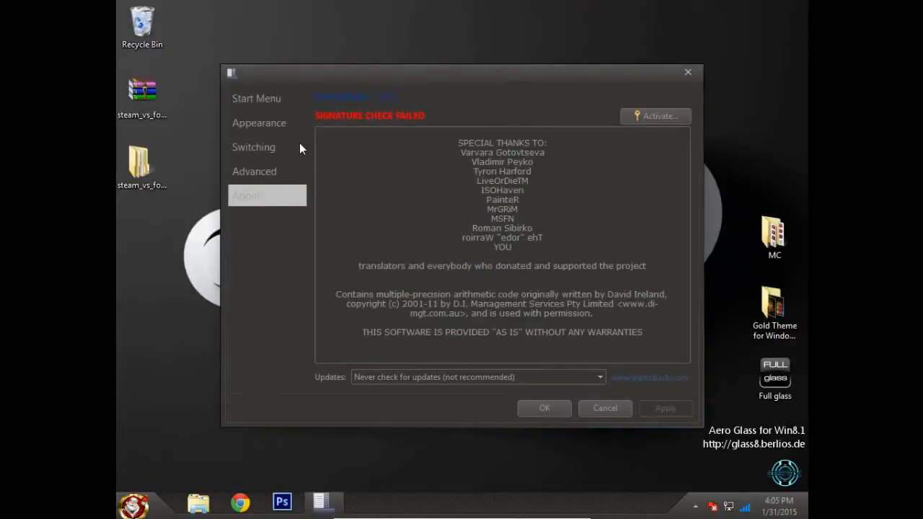
- Set StartIsBack's start button to the SteamOrbFrm image from the theme's StartOrb folder
click(259, 122)
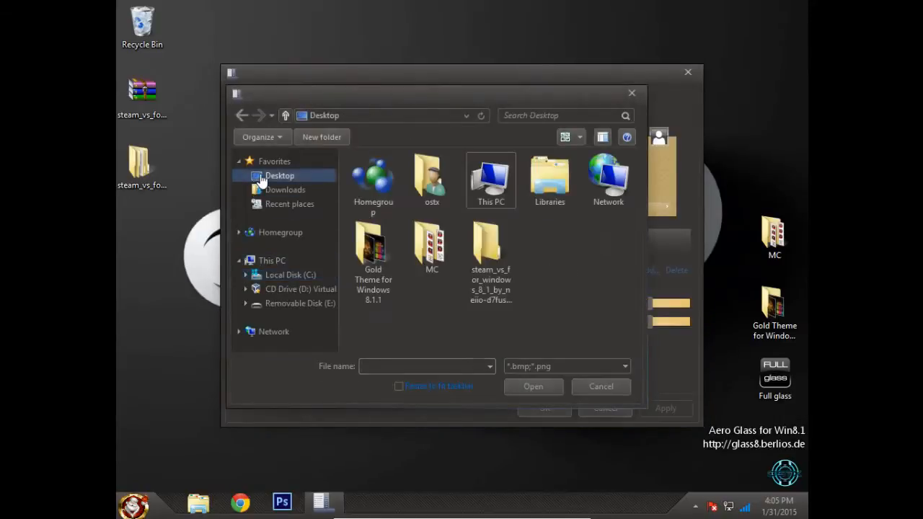
double_click(490, 245)
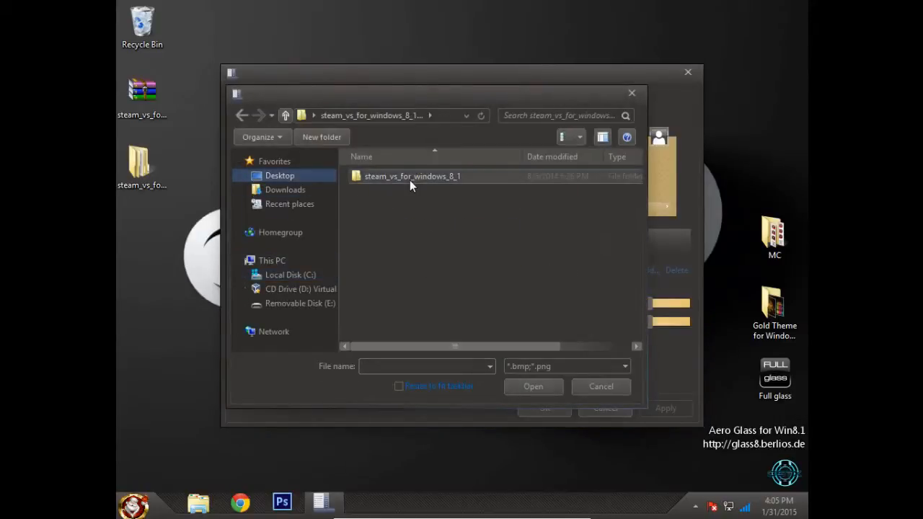
double_click(412, 176)
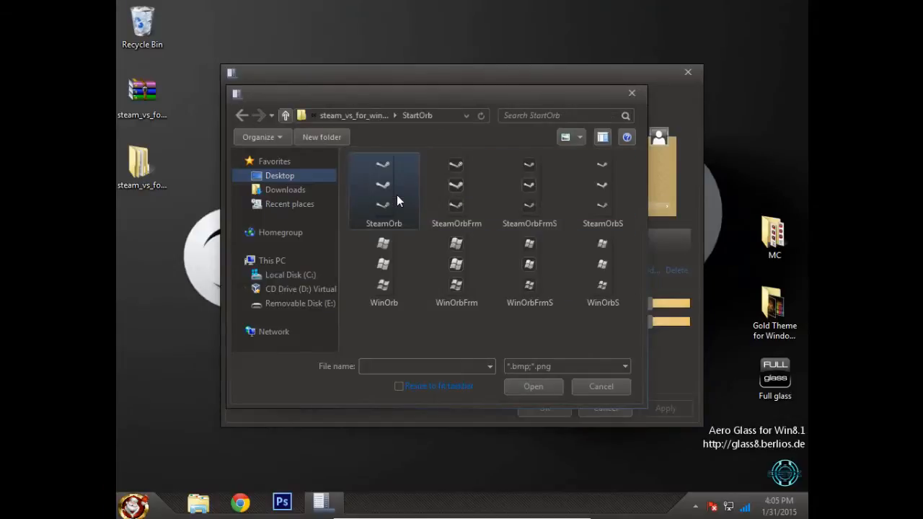
click(456, 190)
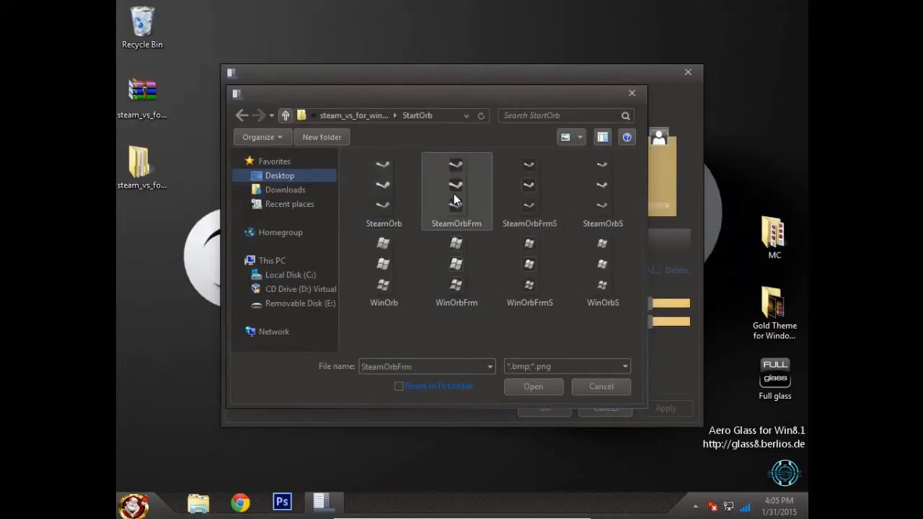
click(534, 386)
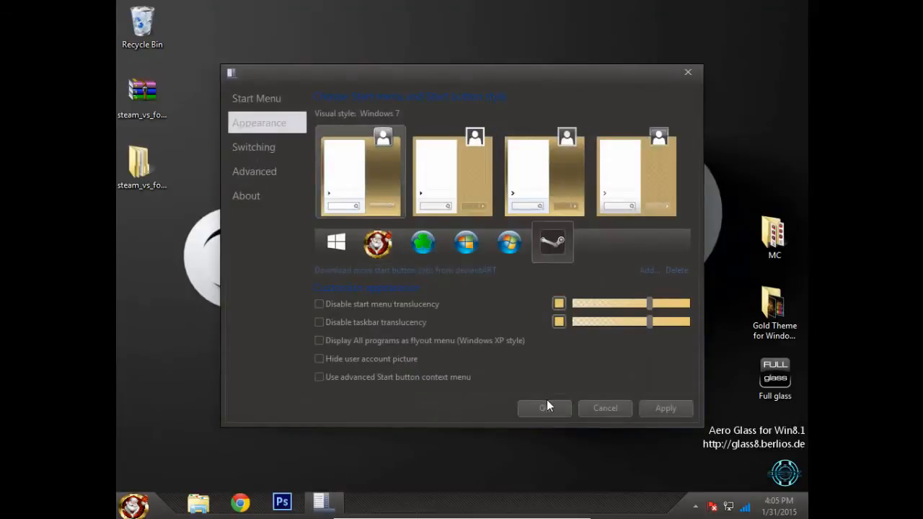
click(545, 408)
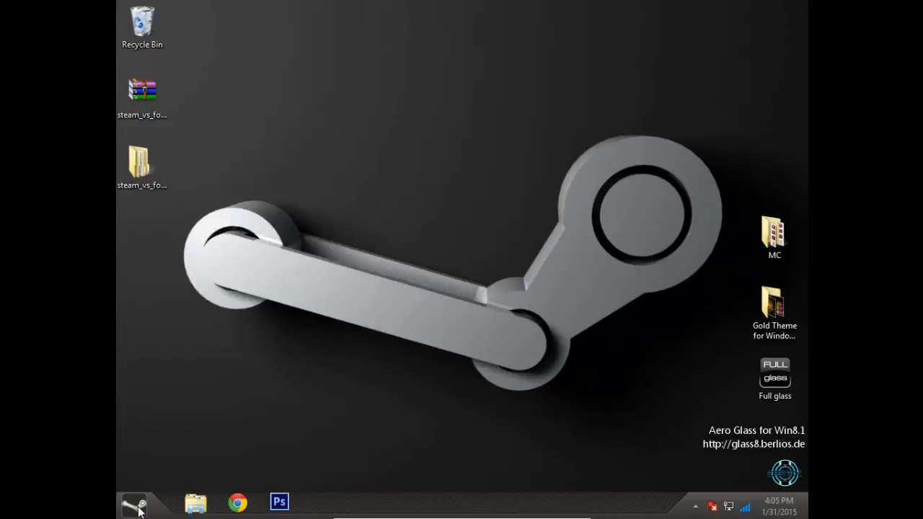
- Reopen the StartIsBack settings from the start button's context menu
right_click(133, 505)
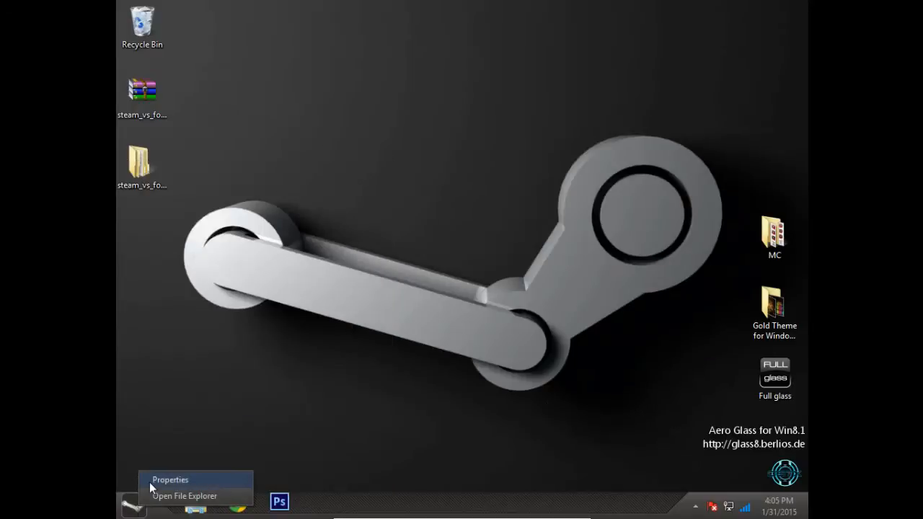
click(171, 479)
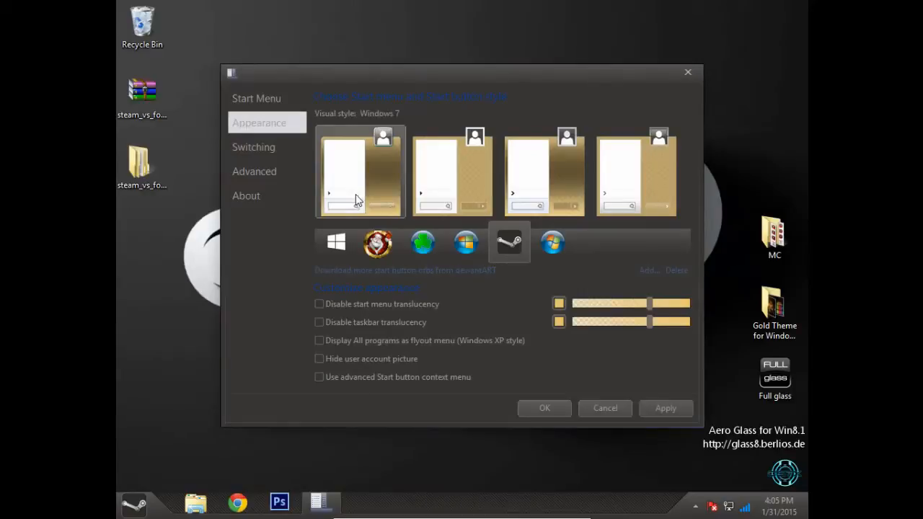
mouse_move(373, 183)
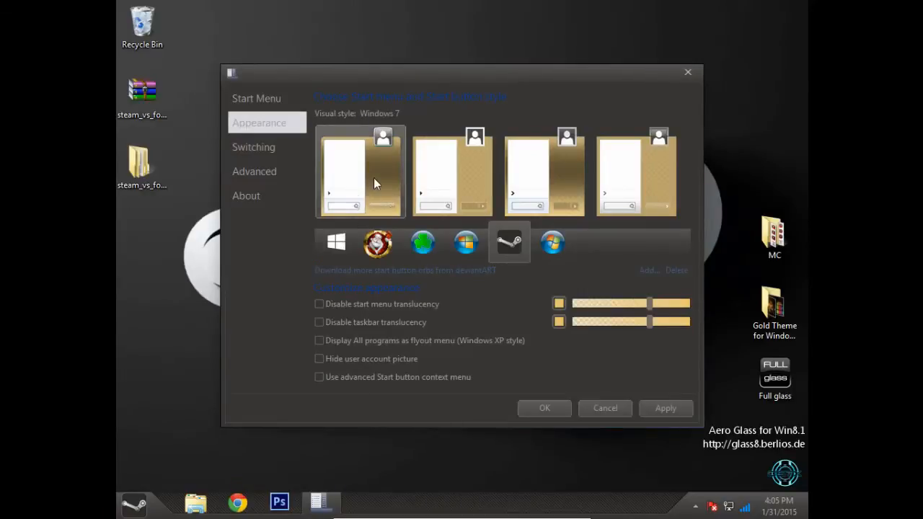
mouse_move(392, 188)
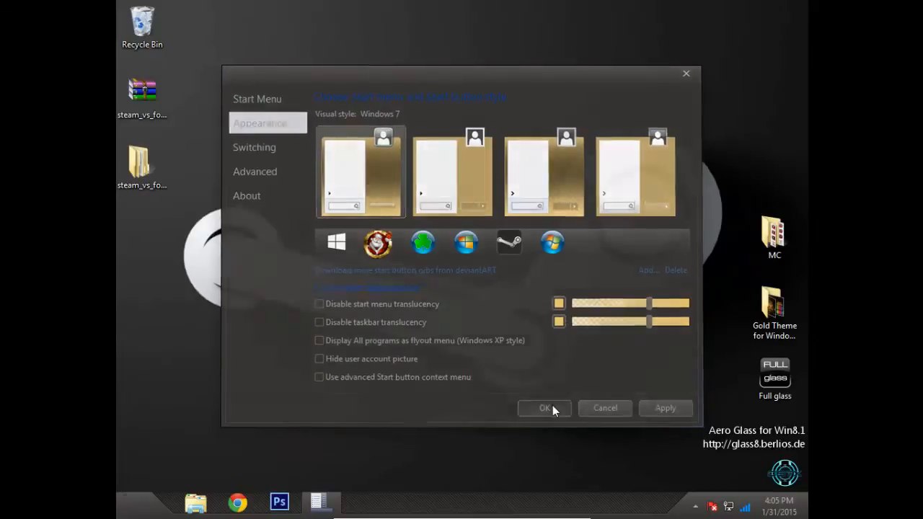
- Confirm the Steam orb, then browse the theme pack's Blank Caption Text and StartOrb folders
click(545, 407)
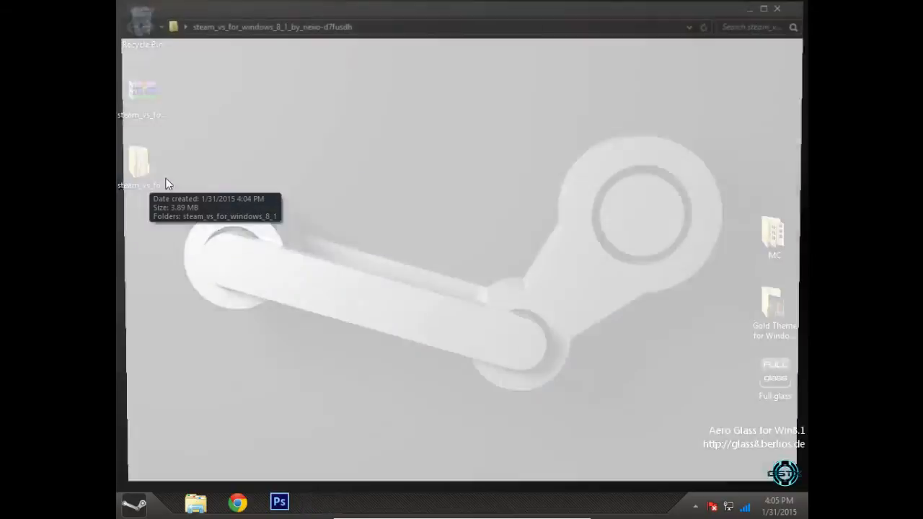
double_click(138, 159)
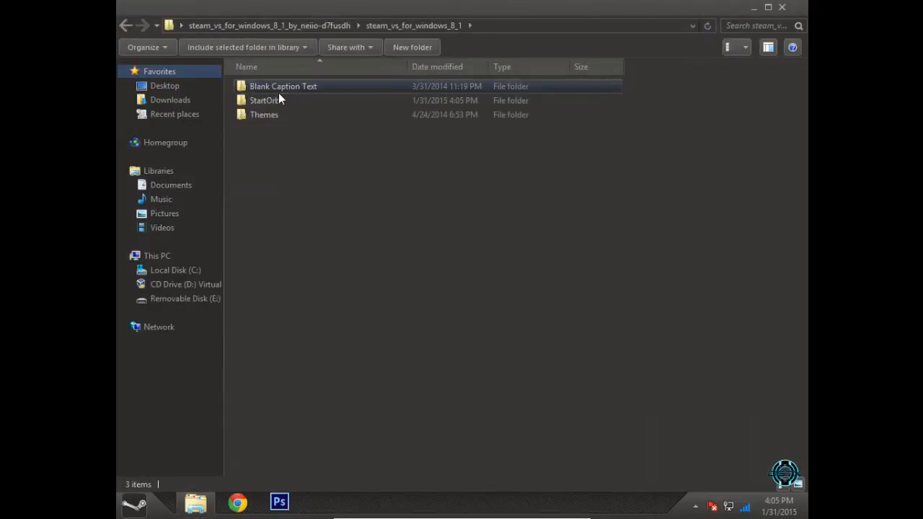
click(283, 86)
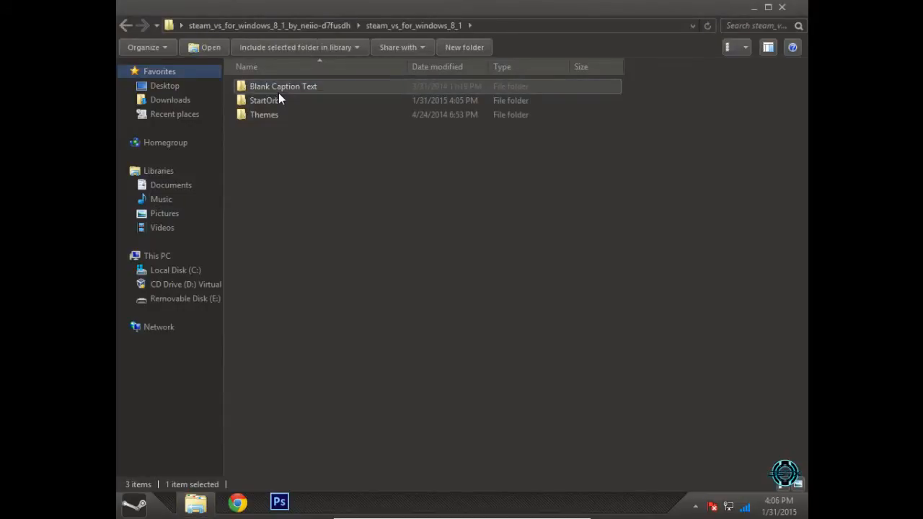
double_click(283, 86)
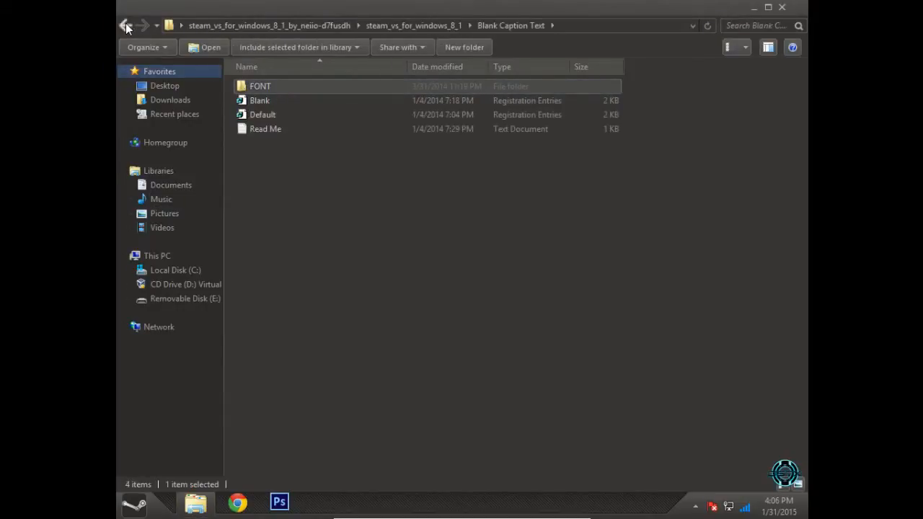
click(125, 26)
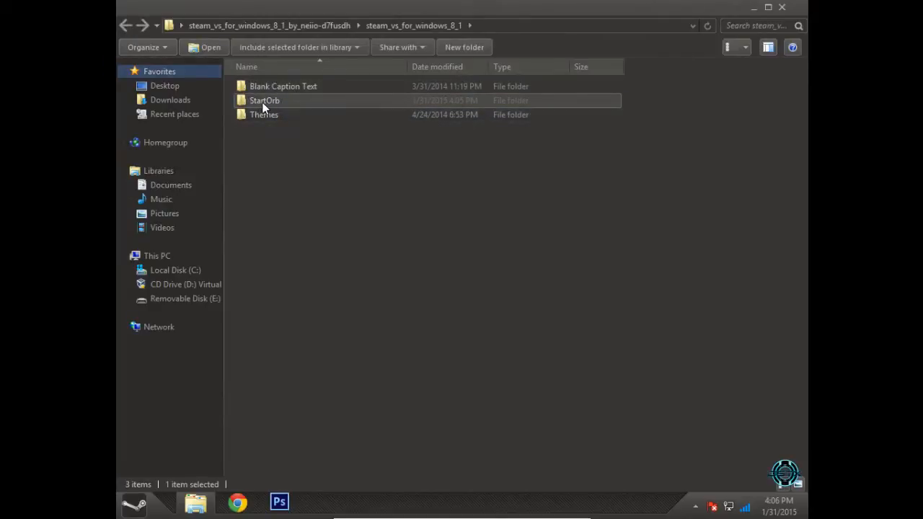
double_click(266, 101)
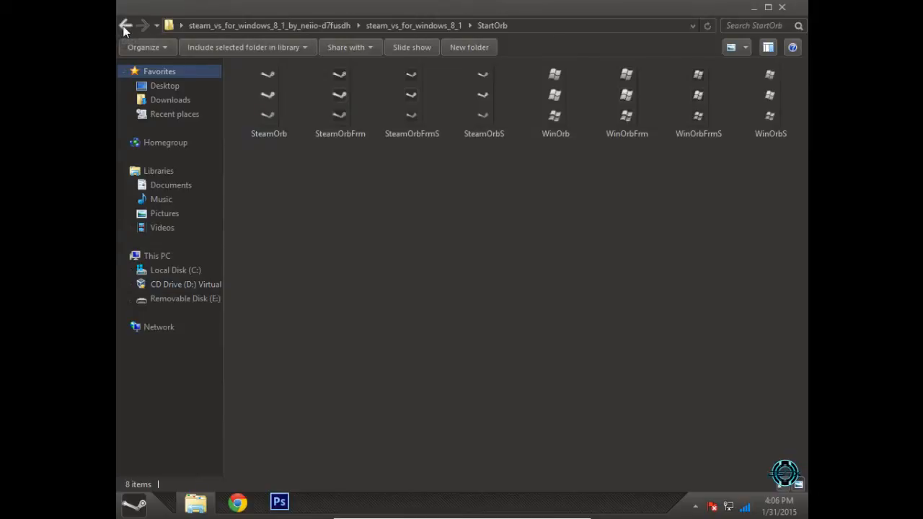
click(124, 26)
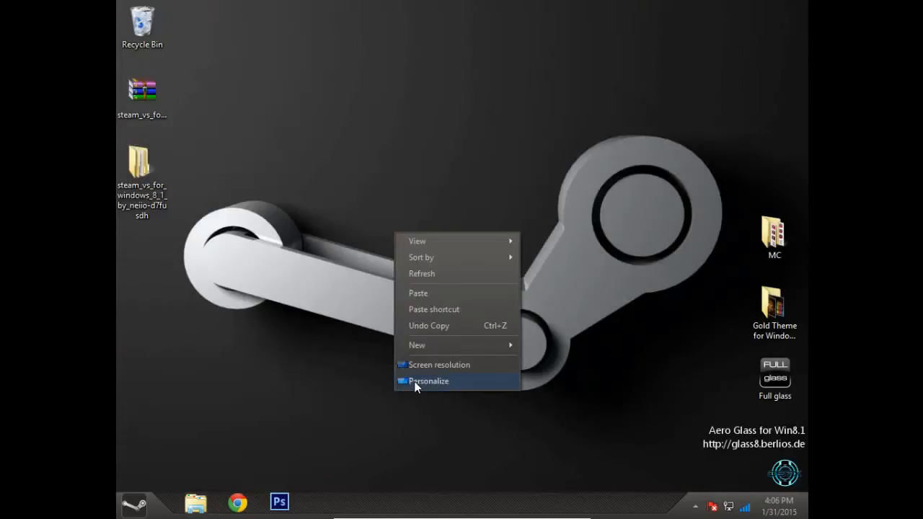
- Reopen Personalization showing the Steam VS Center theme, then minimize it to the taskbar
click(428, 380)
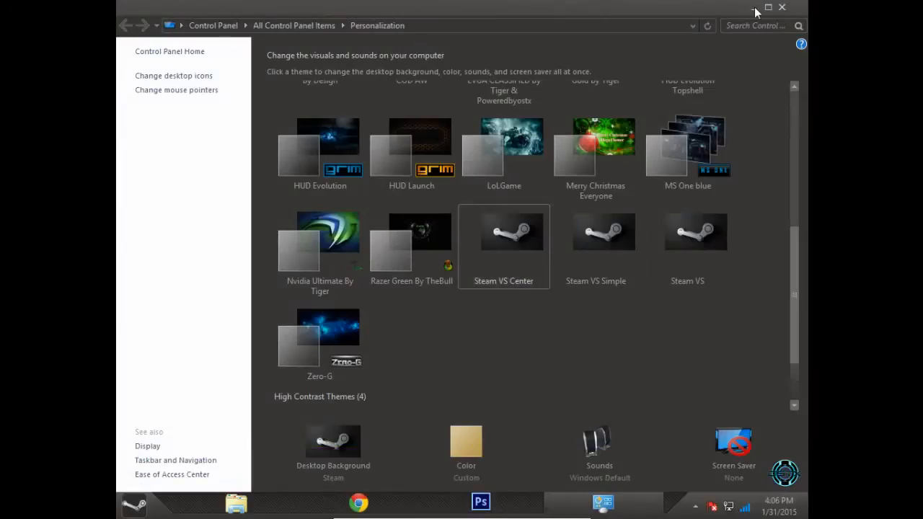
click(769, 7)
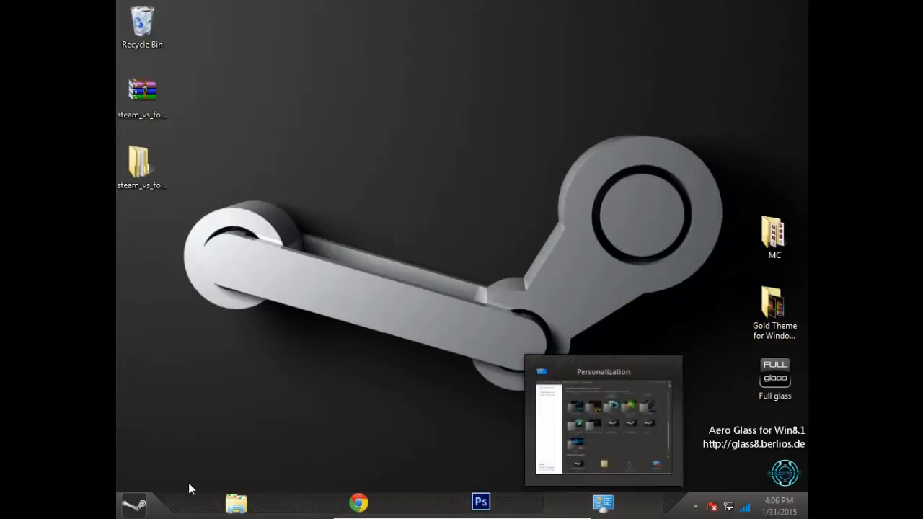
click(133, 502)
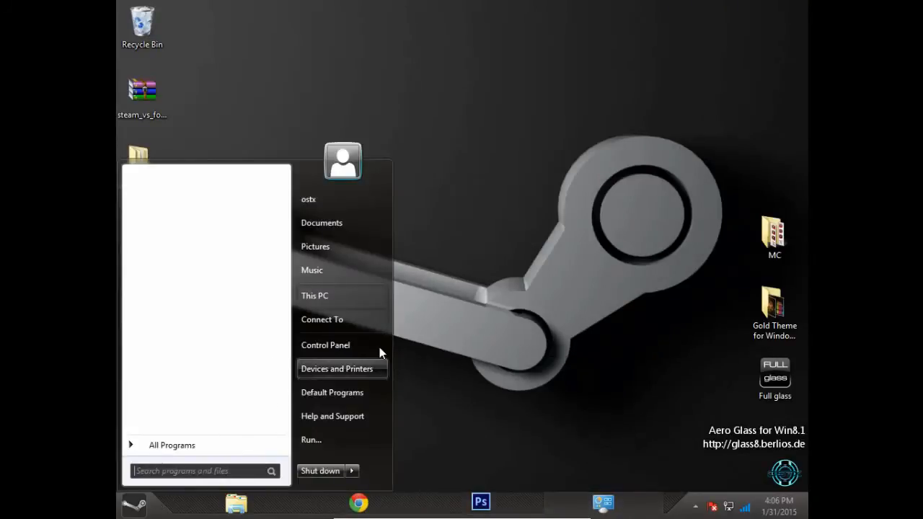
mouse_move(181, 494)
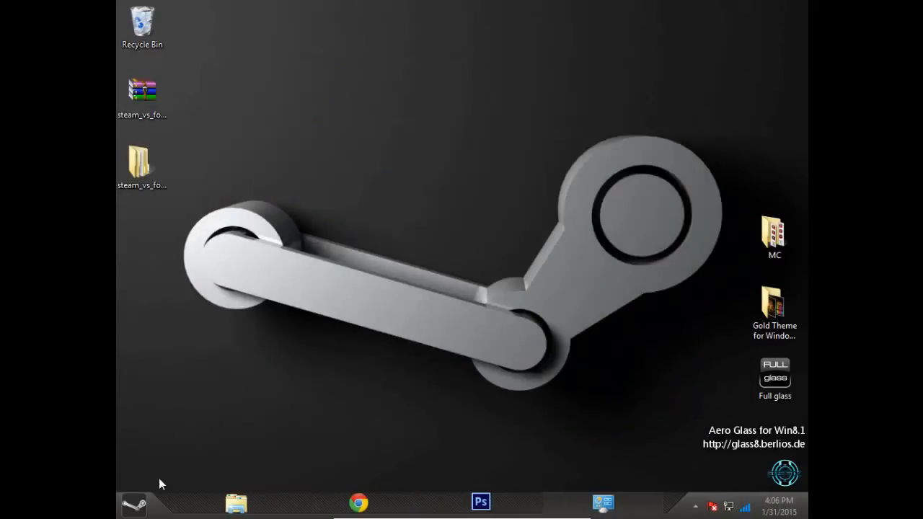
click(133, 503)
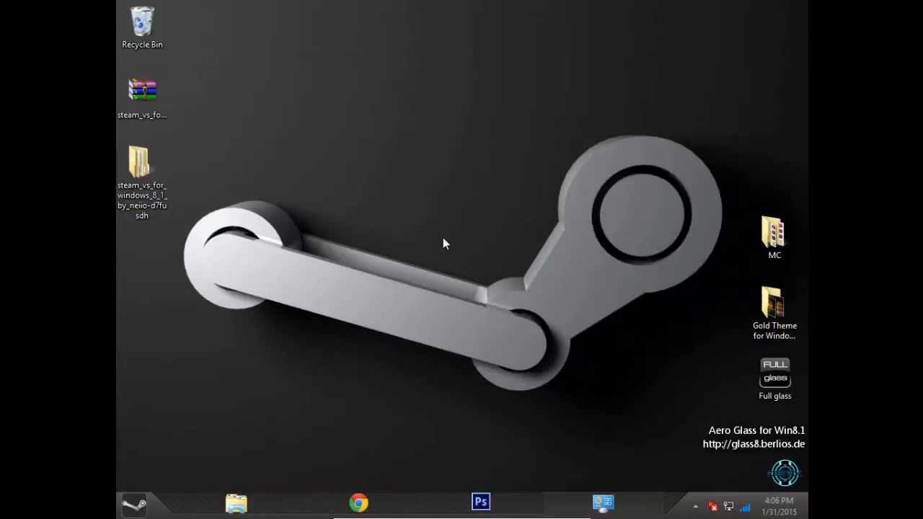
mouse_move(209, 441)
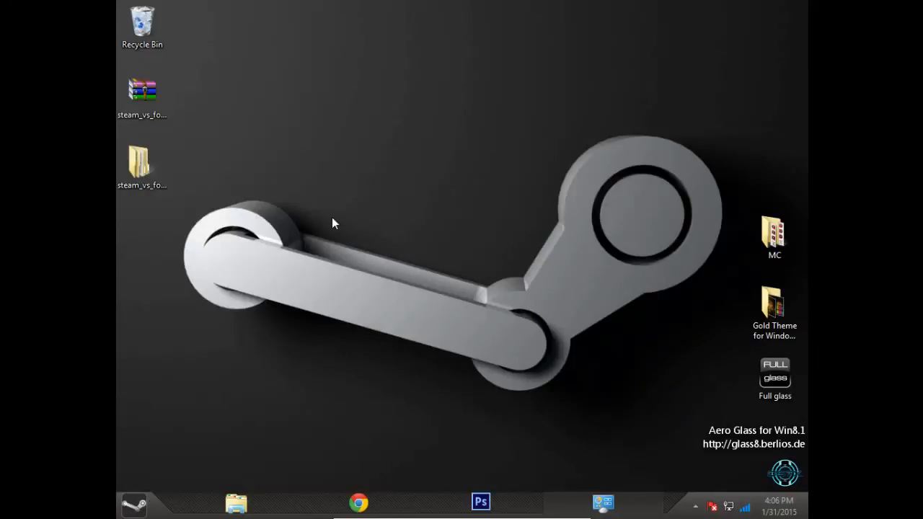
right_click(335, 219)
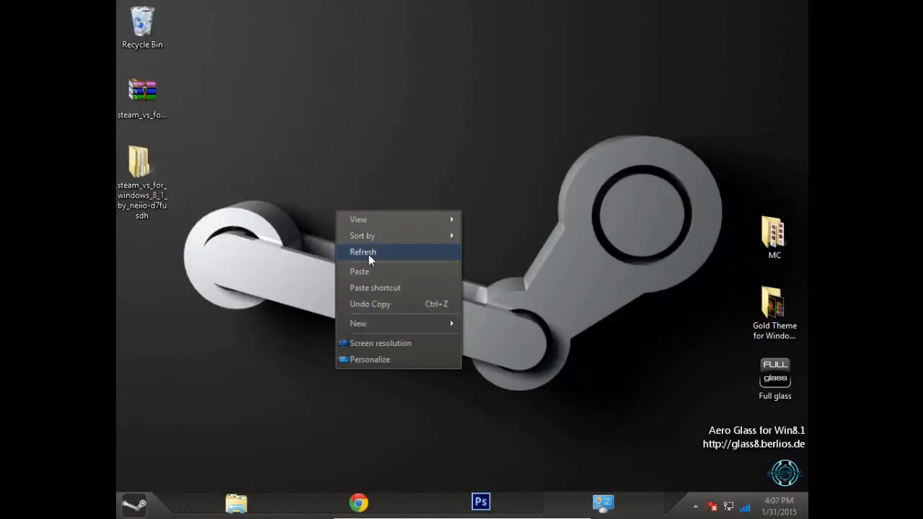
click(363, 251)
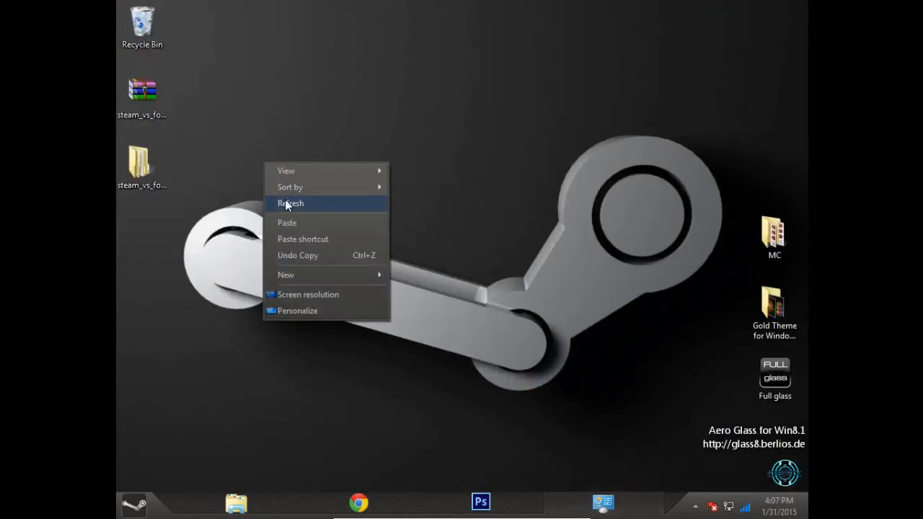
click(291, 204)
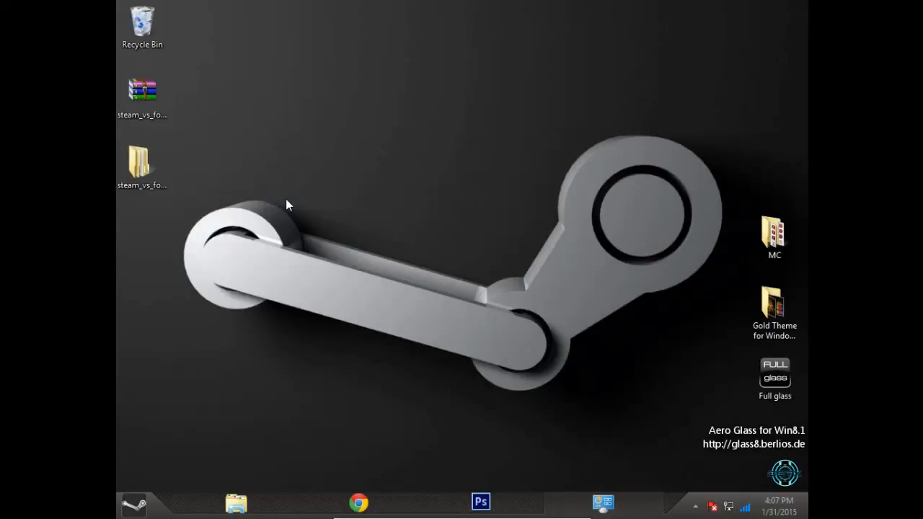